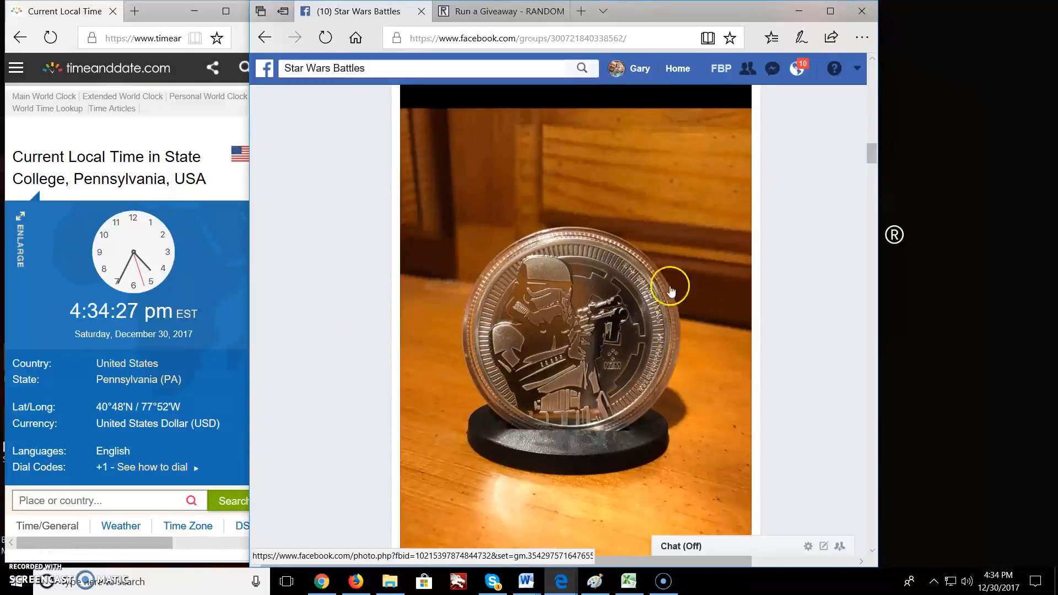
# - Scroll the Star Wars Battles group down to the Stormtrooper coin post's comments
pyautogui.scroll(-3)
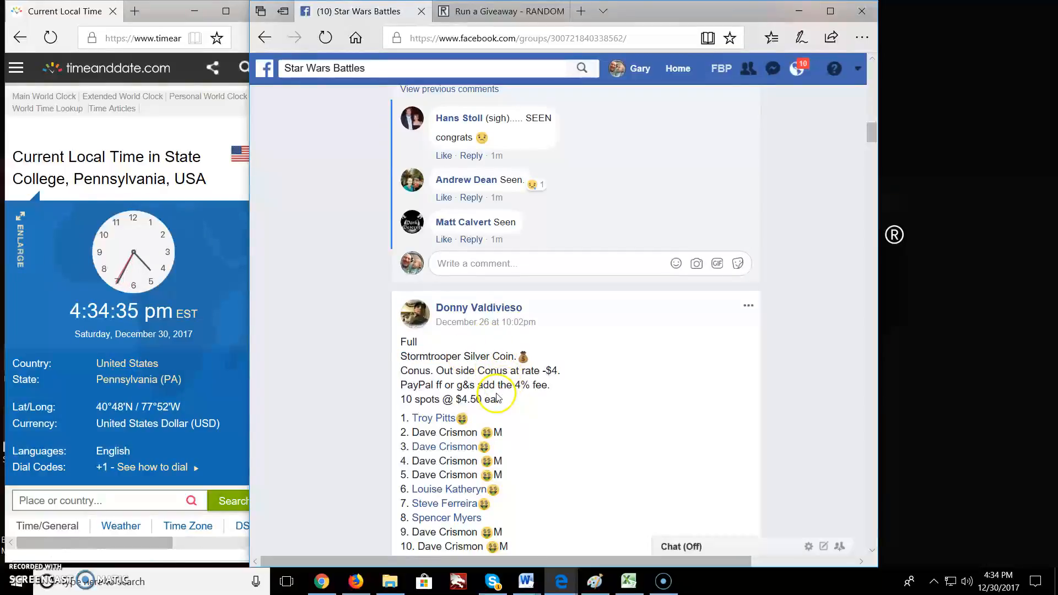
pyautogui.scroll(-3)
pyautogui.write('L')
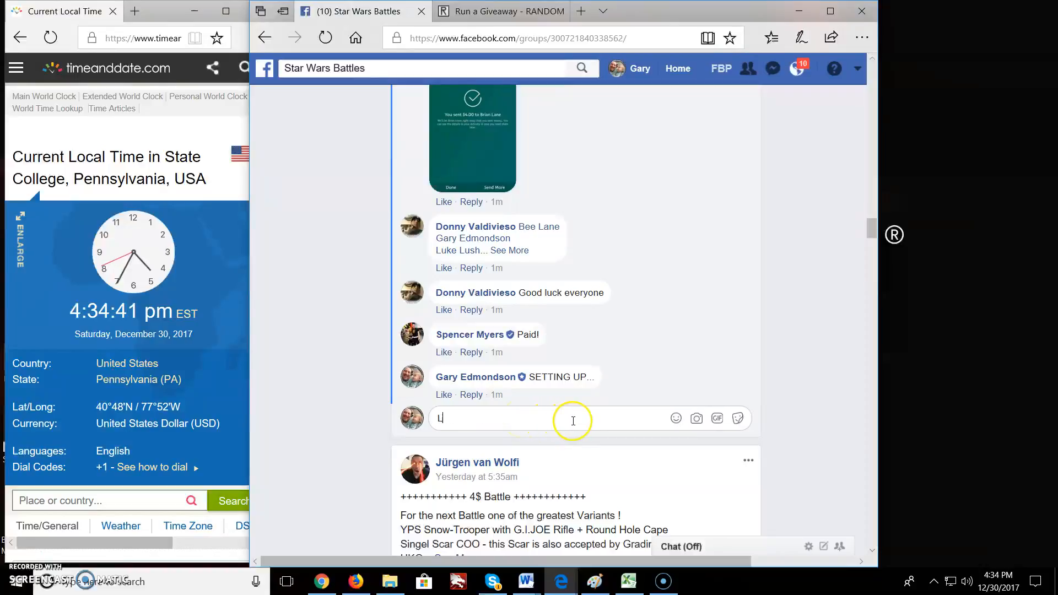
# - Post the 'LIVE 434' comment on the coin giveaway post
pyautogui.write('IVE 43')
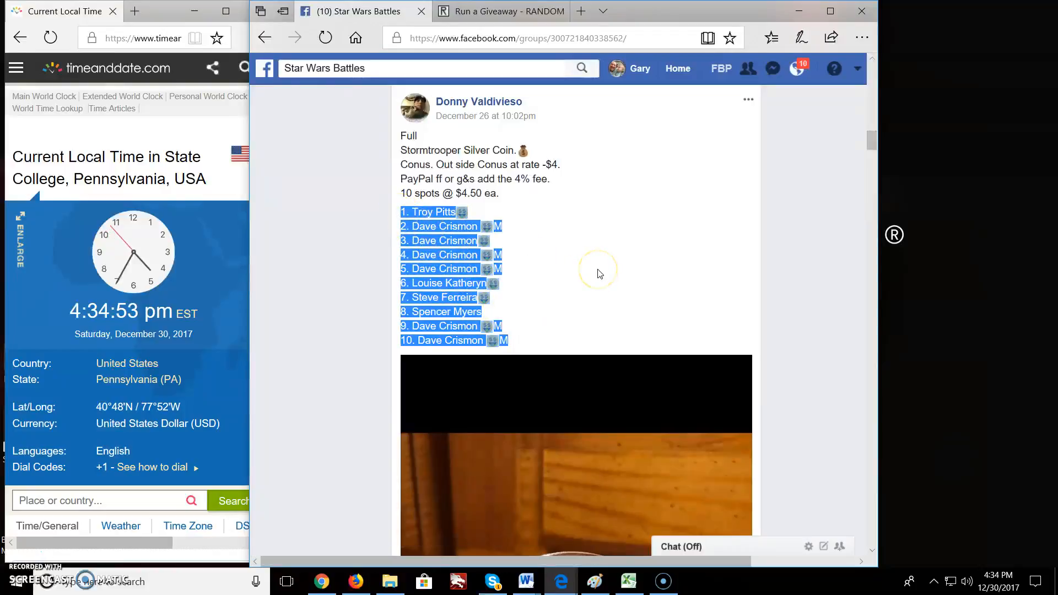
# - Roll 2d6 on the Run a Giveaway form, getting double six for 12 rounds
pyautogui.click(500, 11)
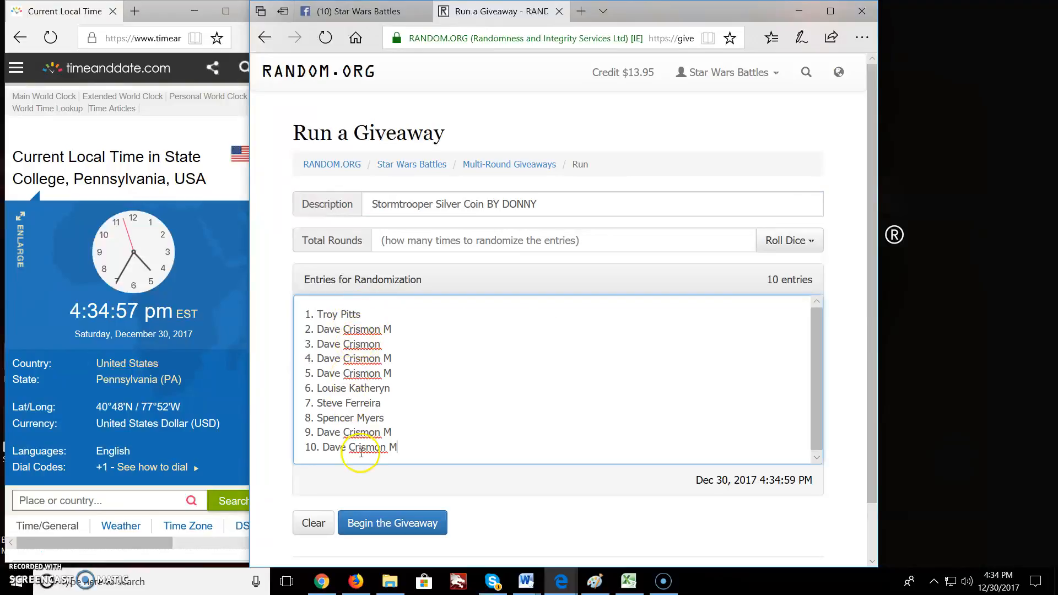
pyautogui.click(787, 240)
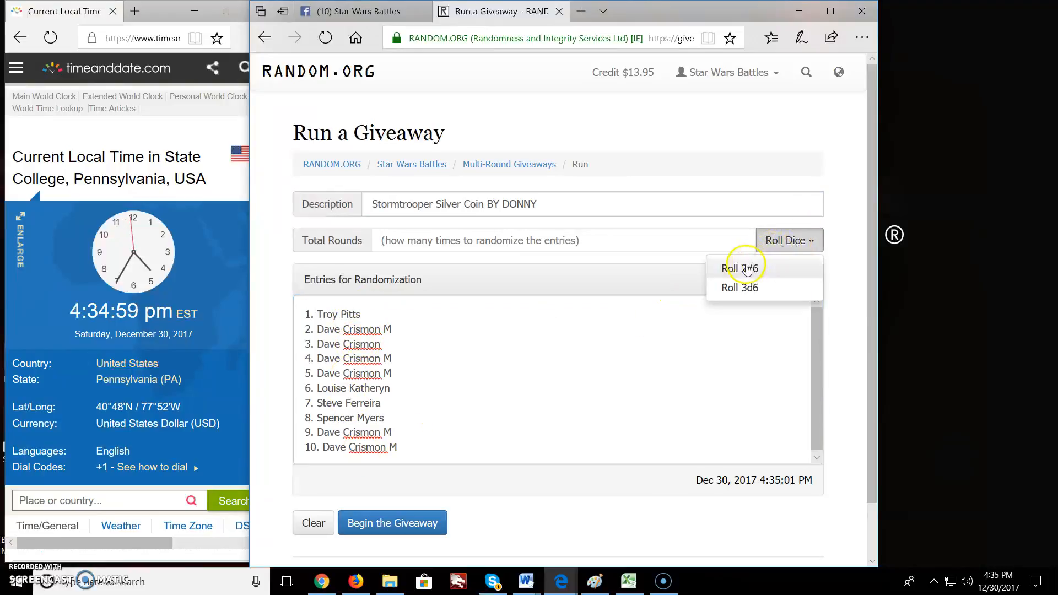
pyautogui.click(740, 269)
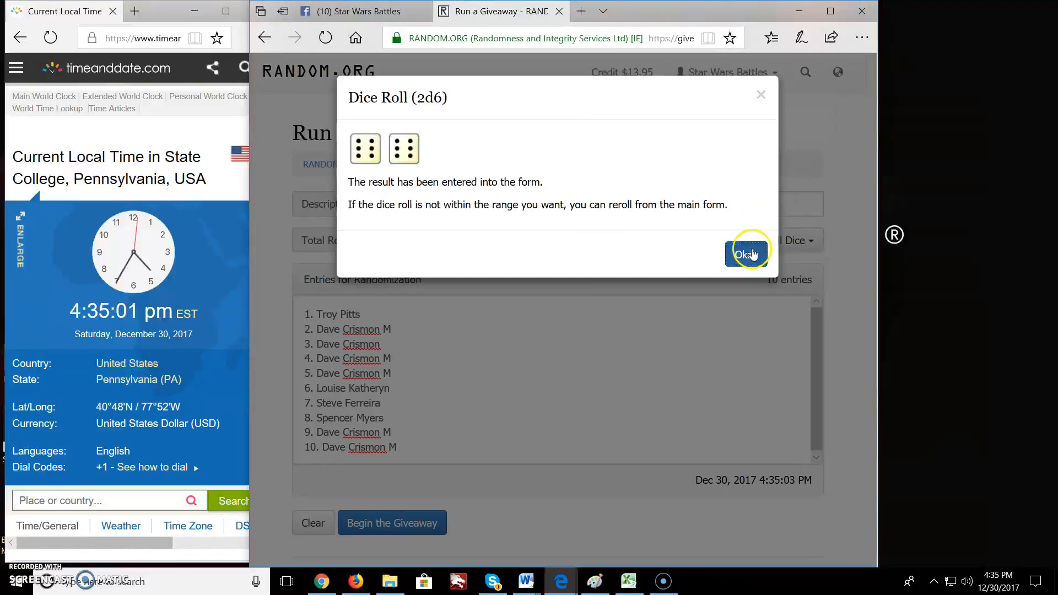
# - Accept the 12-round roll and begin the giveaway with the ten entrants
pyautogui.click(747, 253)
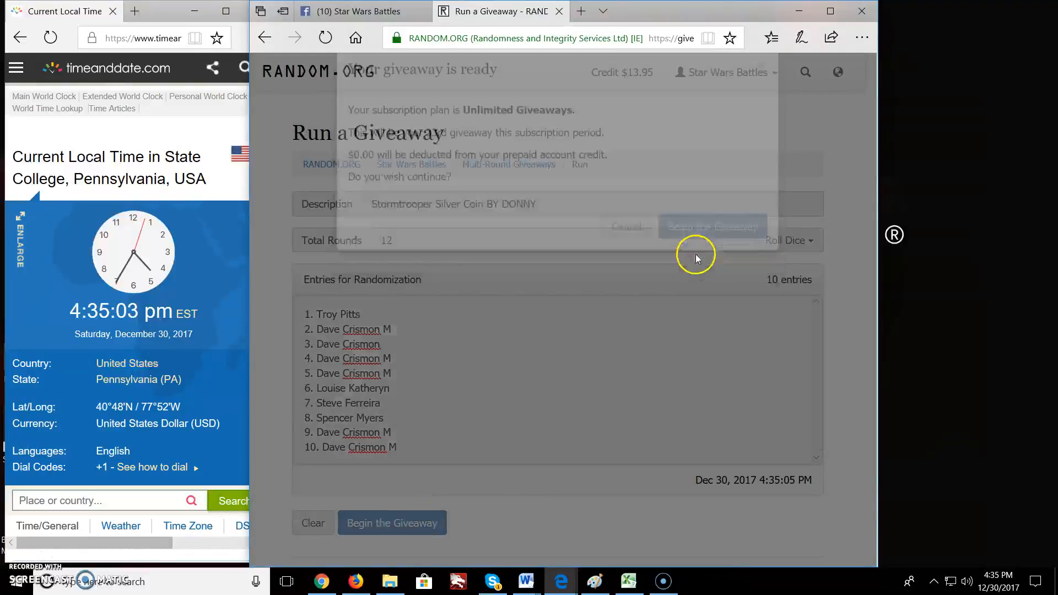
pyautogui.click(712, 226)
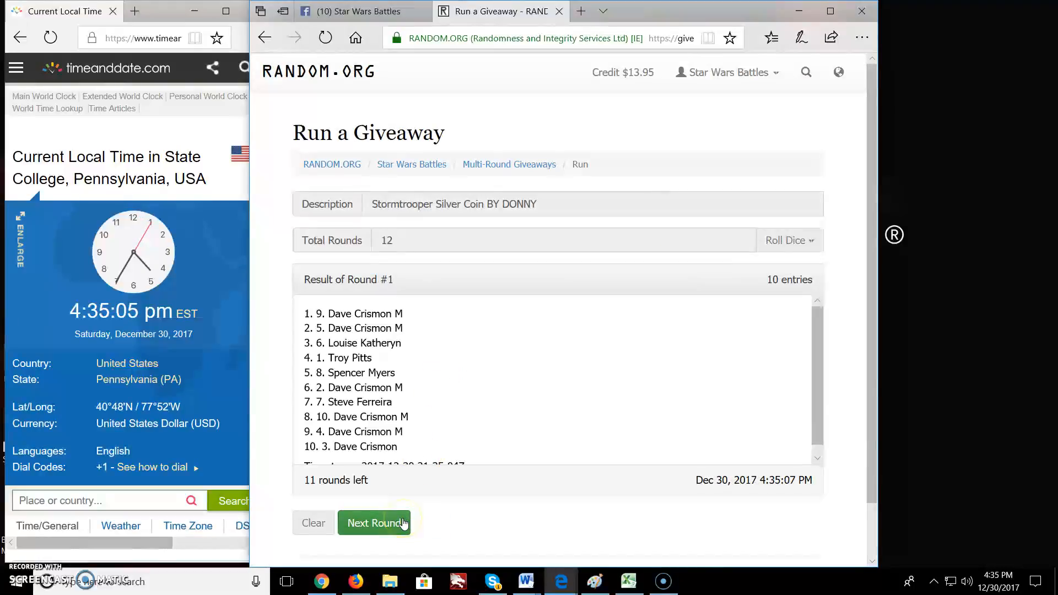
# - Run rounds 2 through 11, leaving only the final round
pyautogui.click(373, 523)
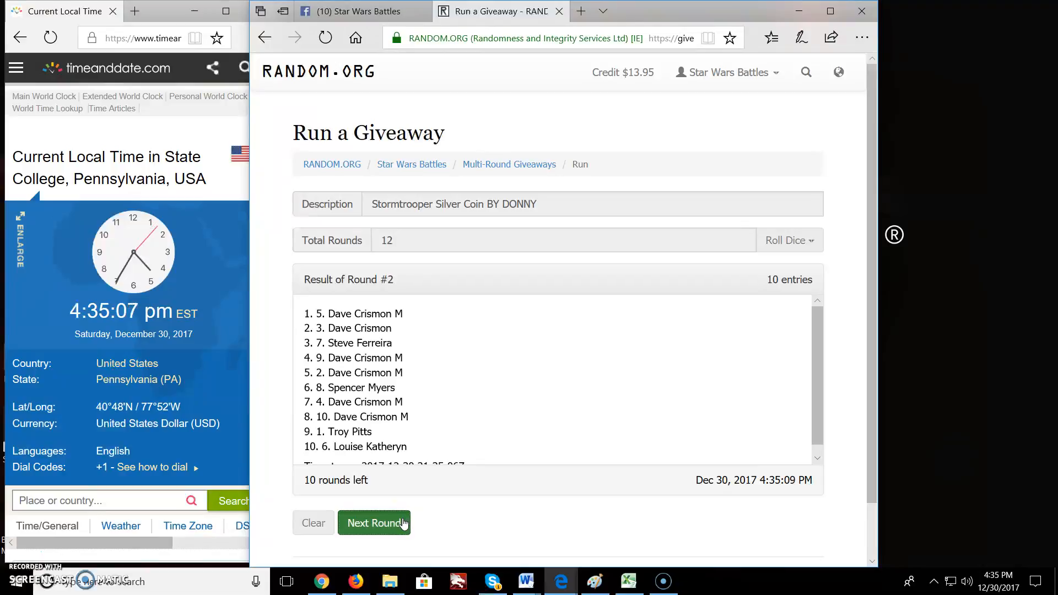
pyautogui.click(373, 523)
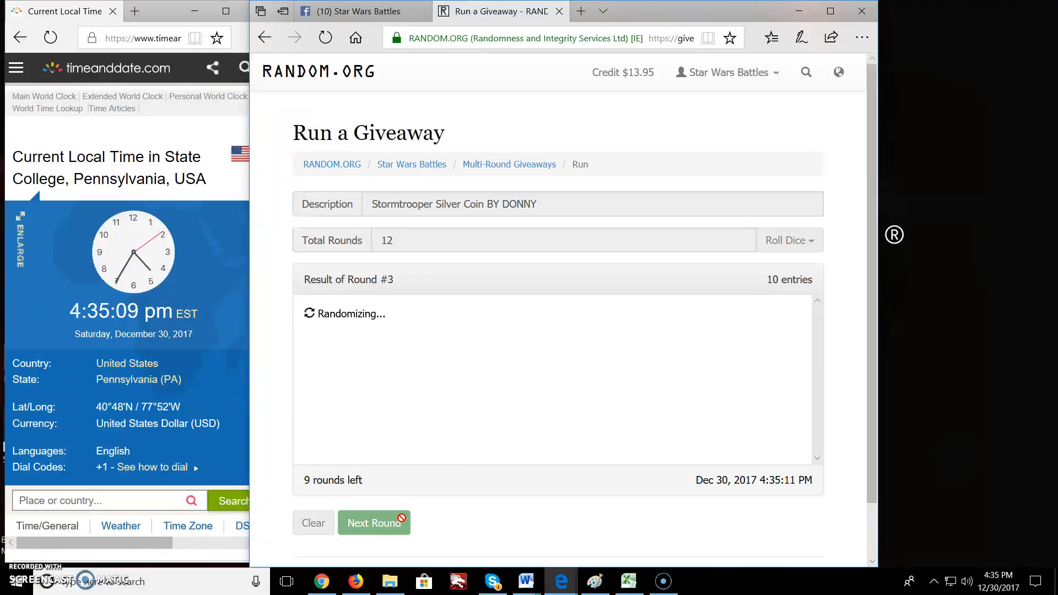
pyautogui.click(373, 522)
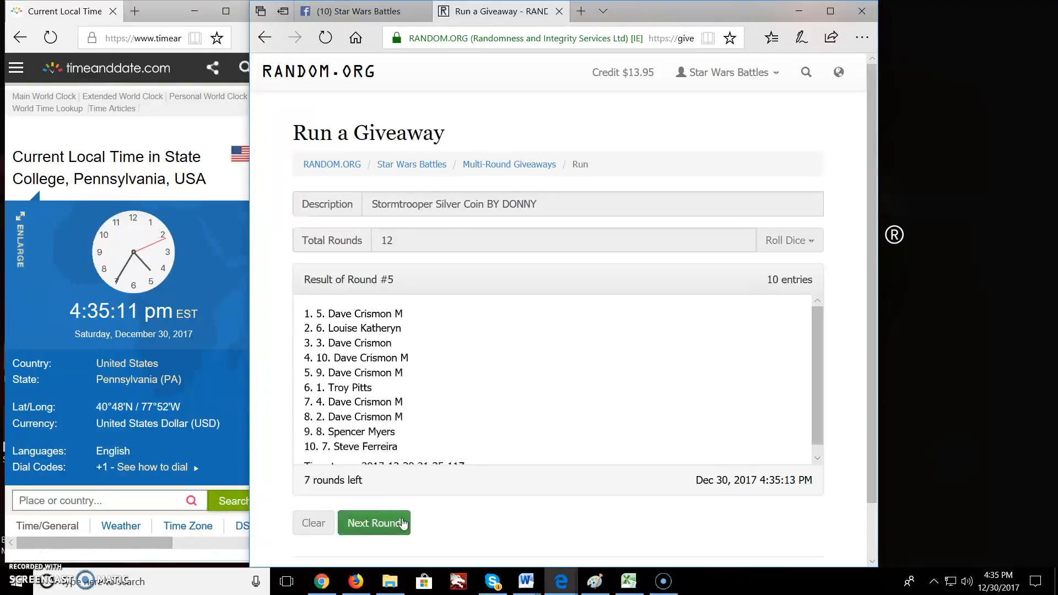
pyautogui.click(373, 522)
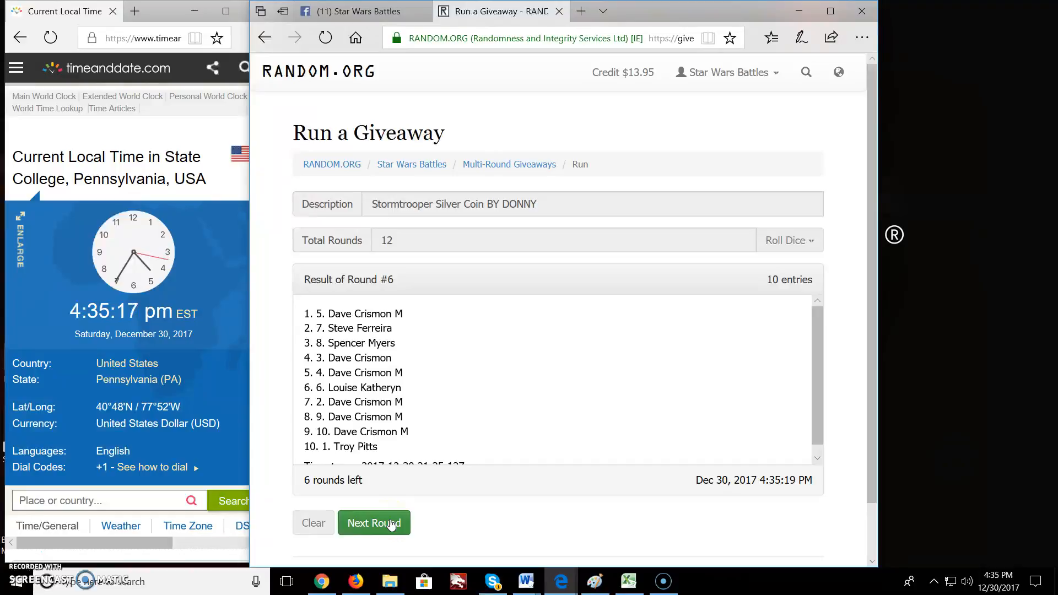
pyautogui.click(373, 523)
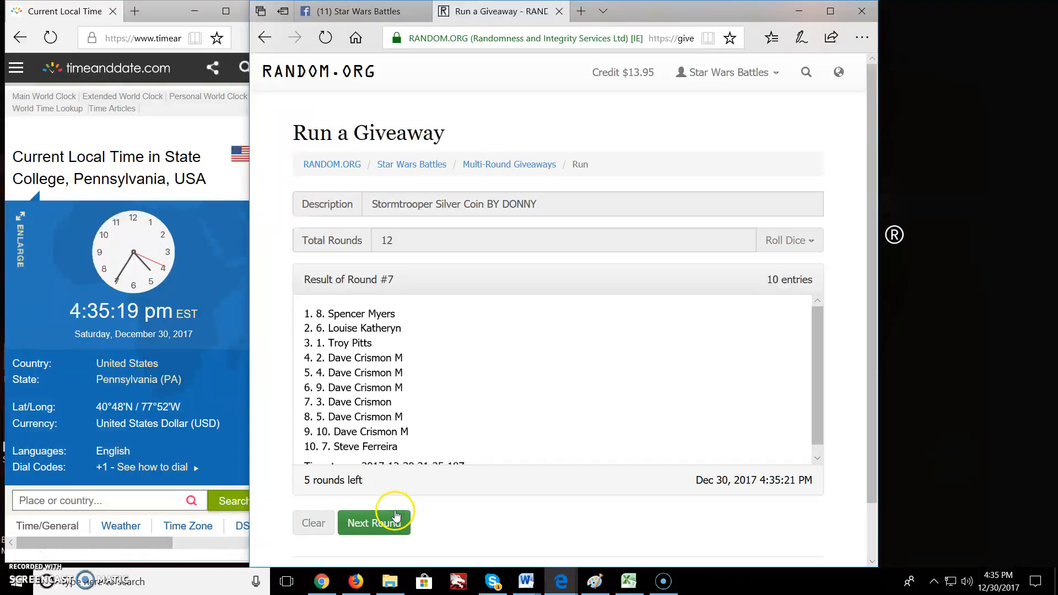
pyautogui.click(374, 523)
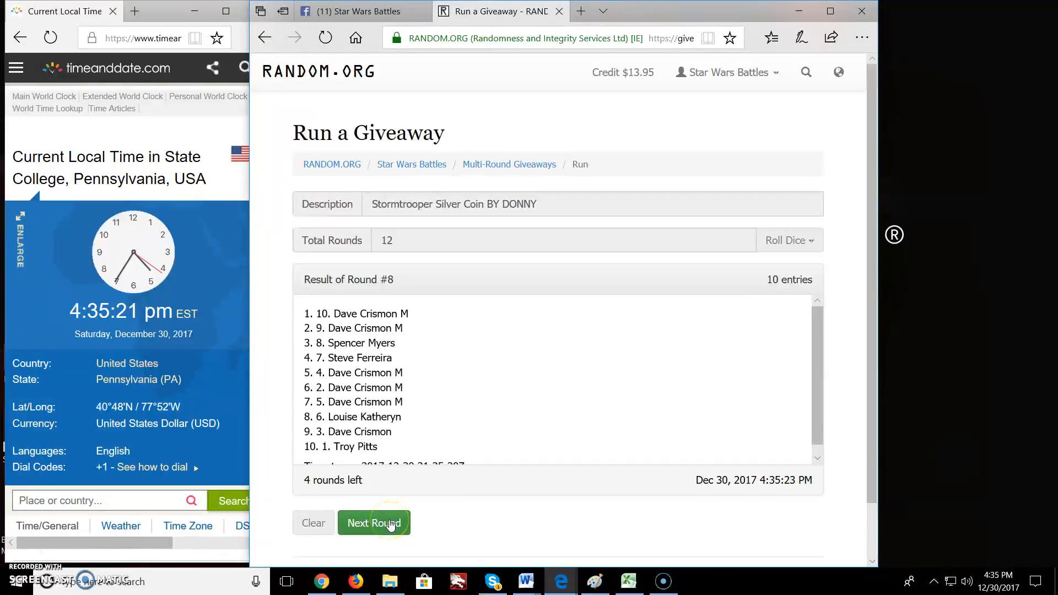
pyautogui.click(374, 522)
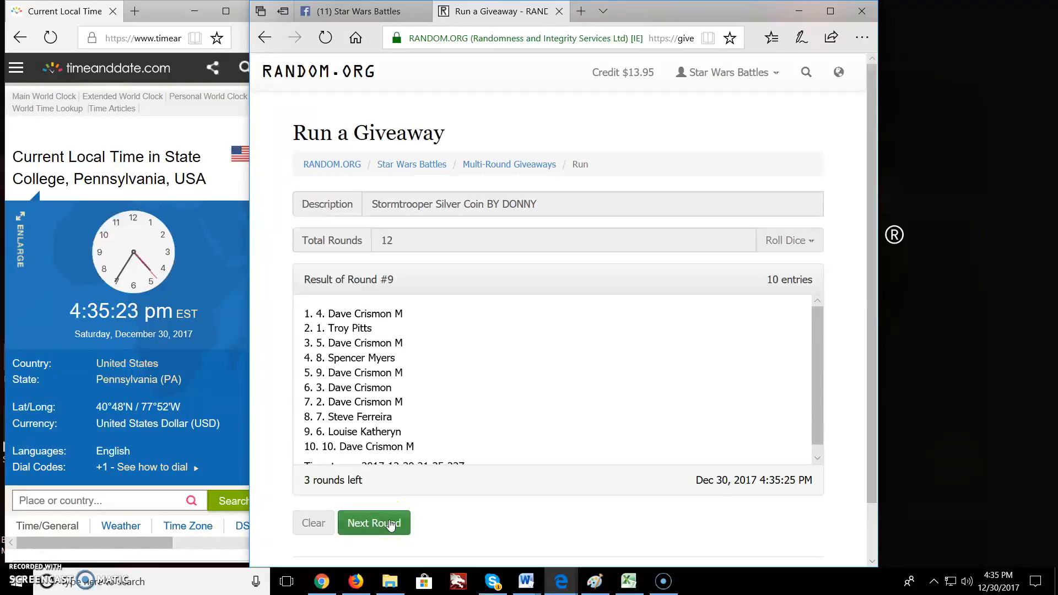
pyautogui.click(373, 522)
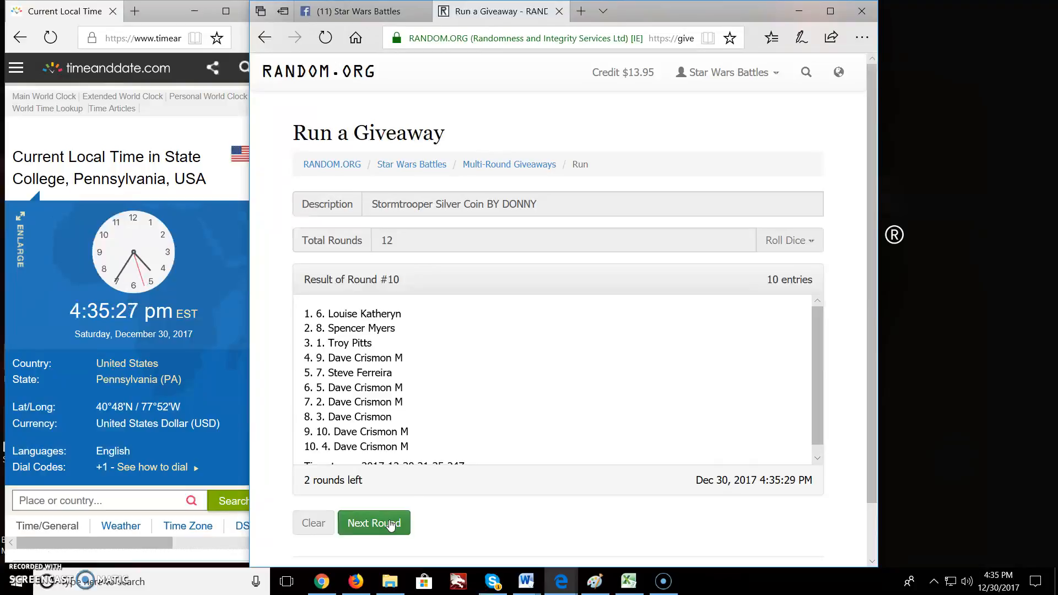
pyautogui.click(374, 522)
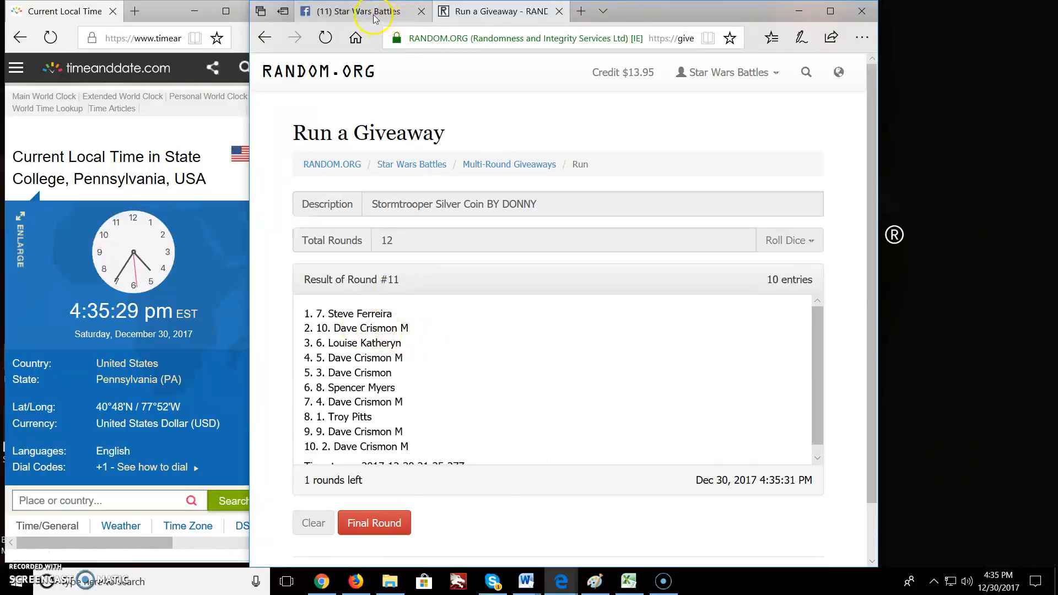
# - Post a 'FINAL ROUND - GOOD LUCK!!' comment on the Facebook coin post
pyautogui.click(357, 11)
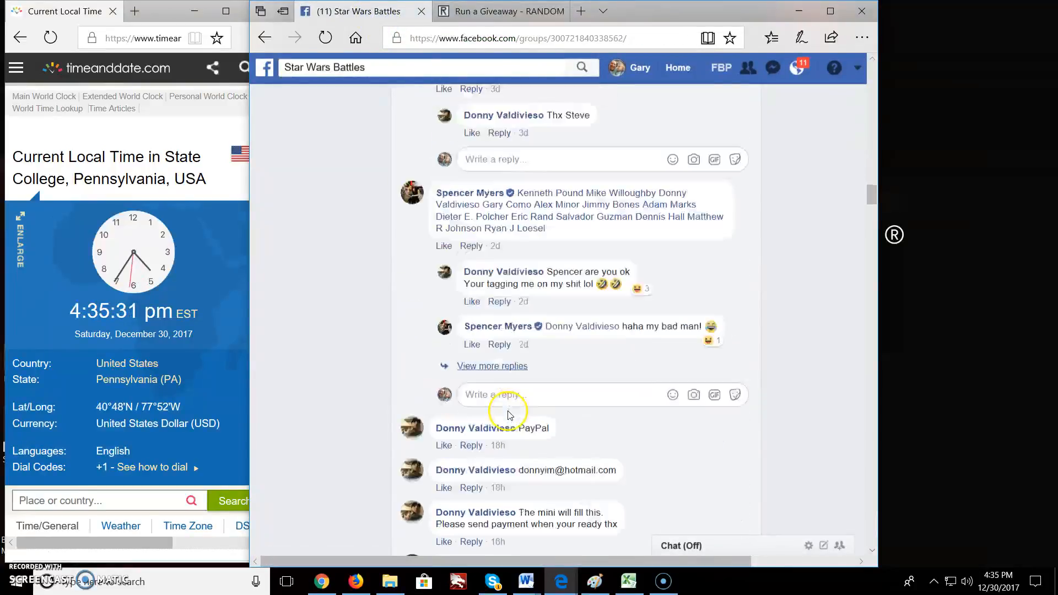
pyautogui.scroll(-3)
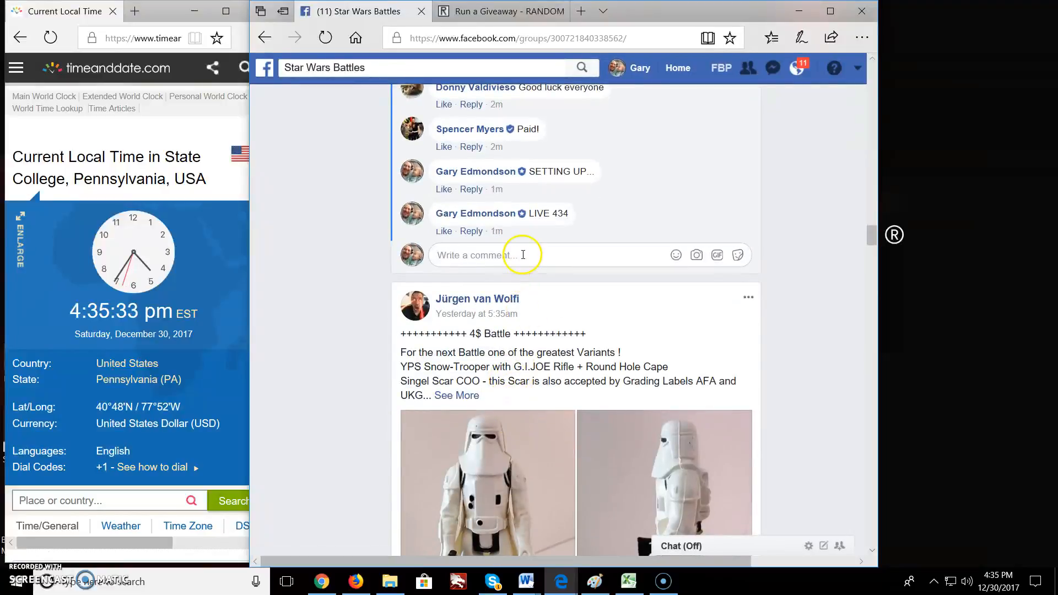
pyautogui.write('FINAL ROUND - GOOD LUCK')
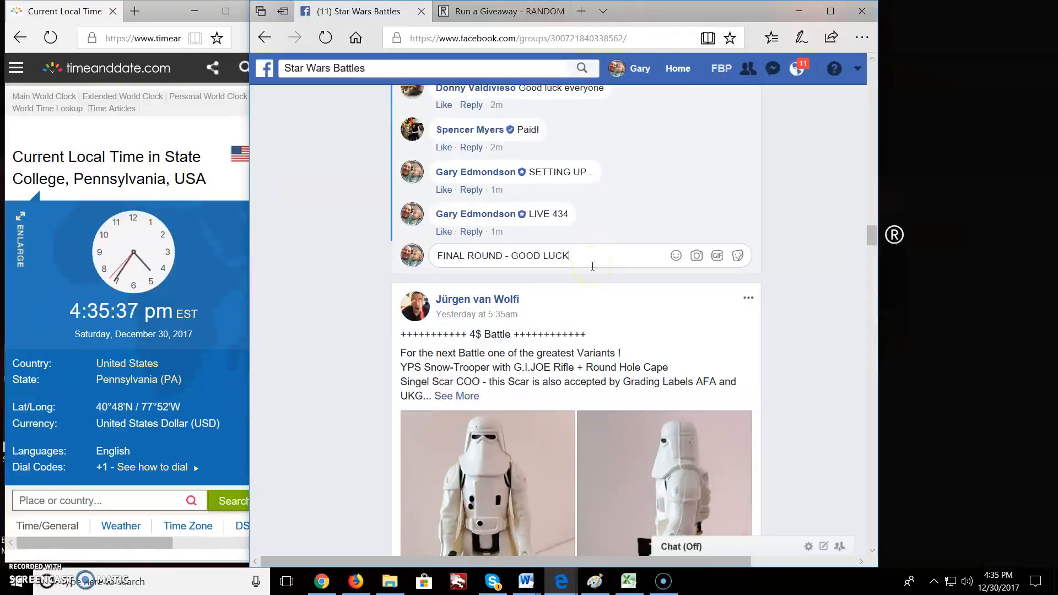
pyautogui.press('enter')
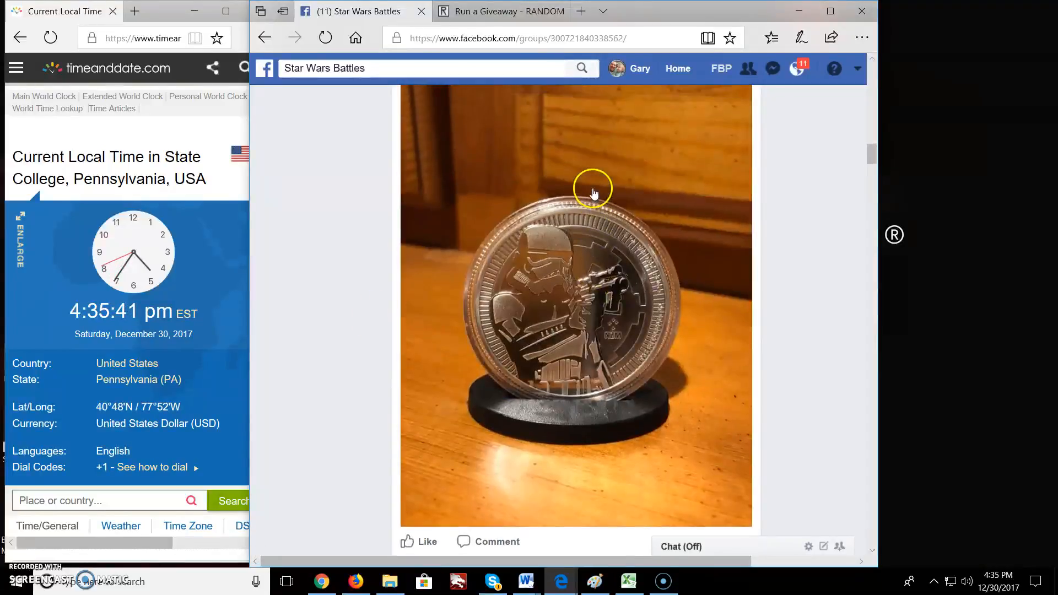
# - Run the final twelfth round and review Round #12 on the vusscy verification page
pyautogui.click(499, 11)
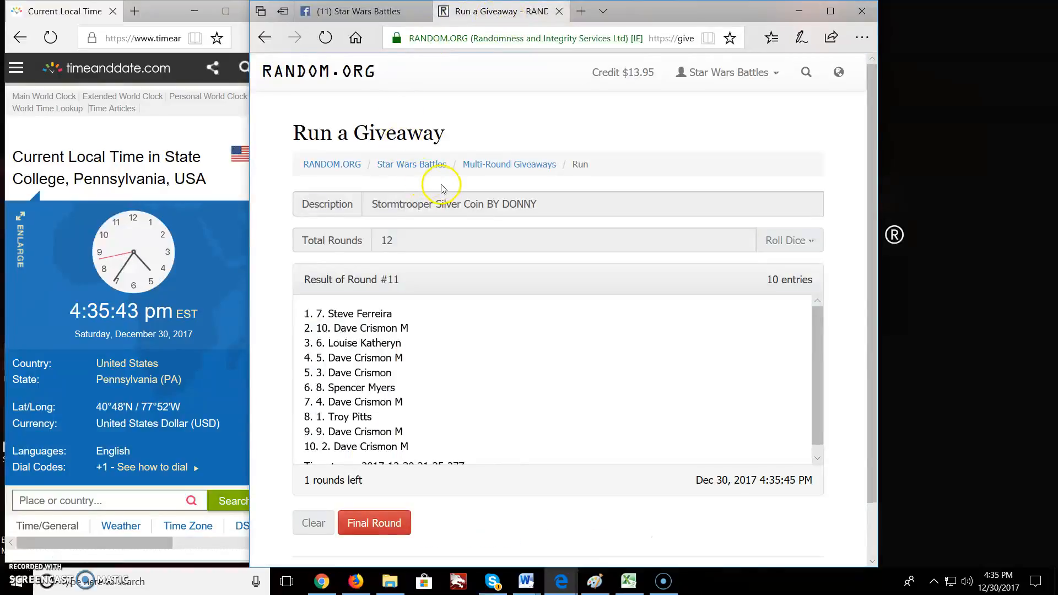
pyautogui.click(374, 522)
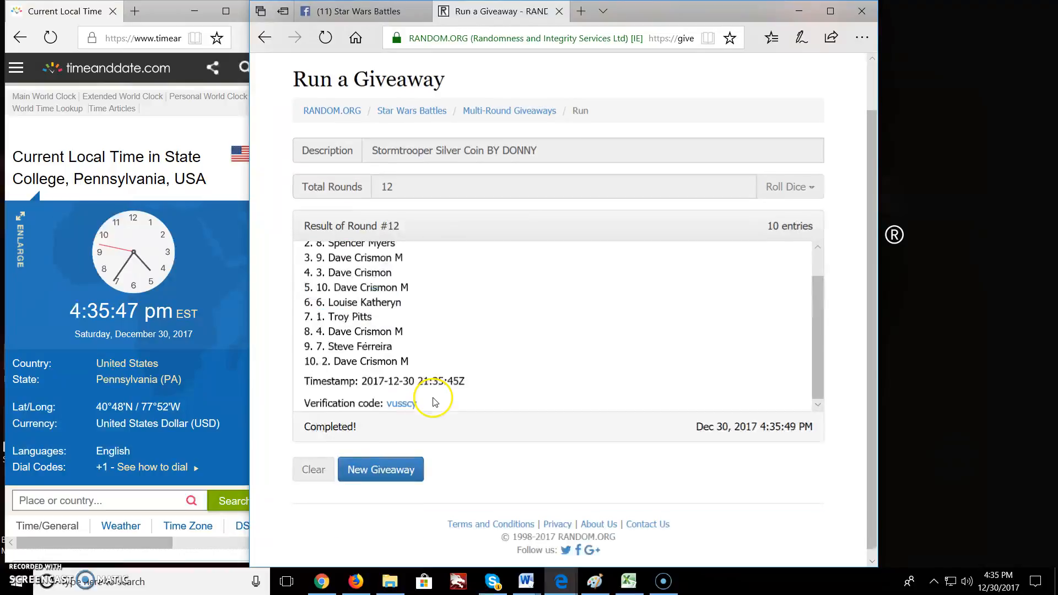
pyautogui.click(401, 403)
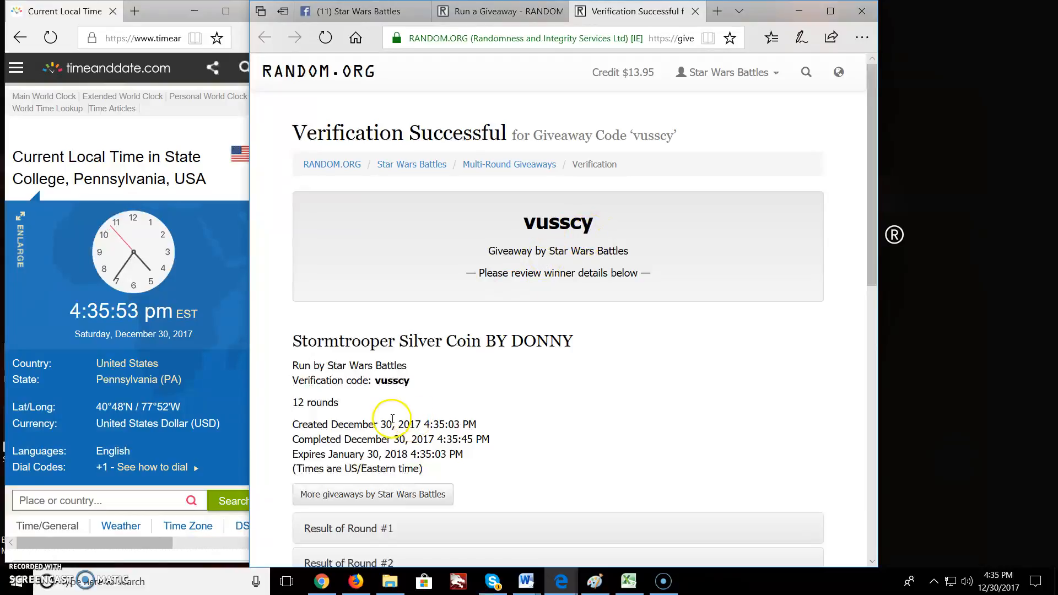
pyautogui.scroll(-3)
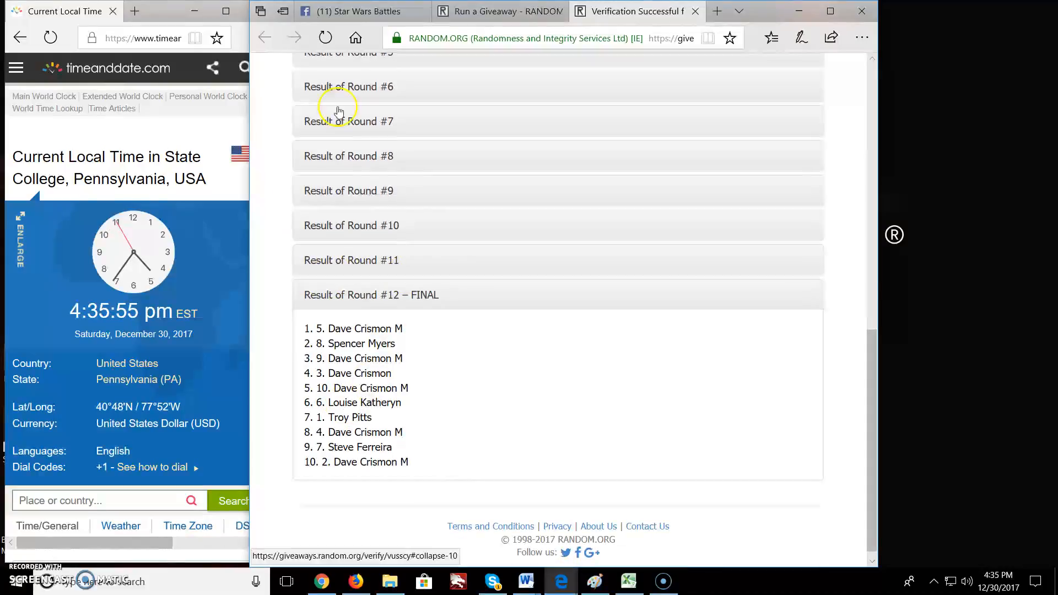
pyautogui.click(359, 11)
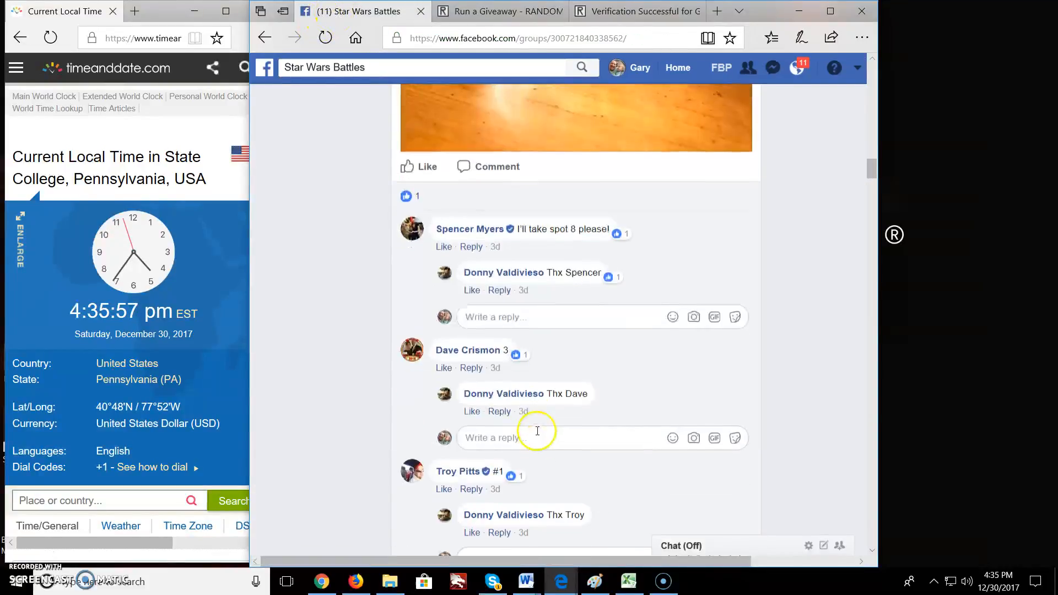
# - Write a 'DONE 436' comment beneath the final-round comment
pyautogui.scroll(-3)
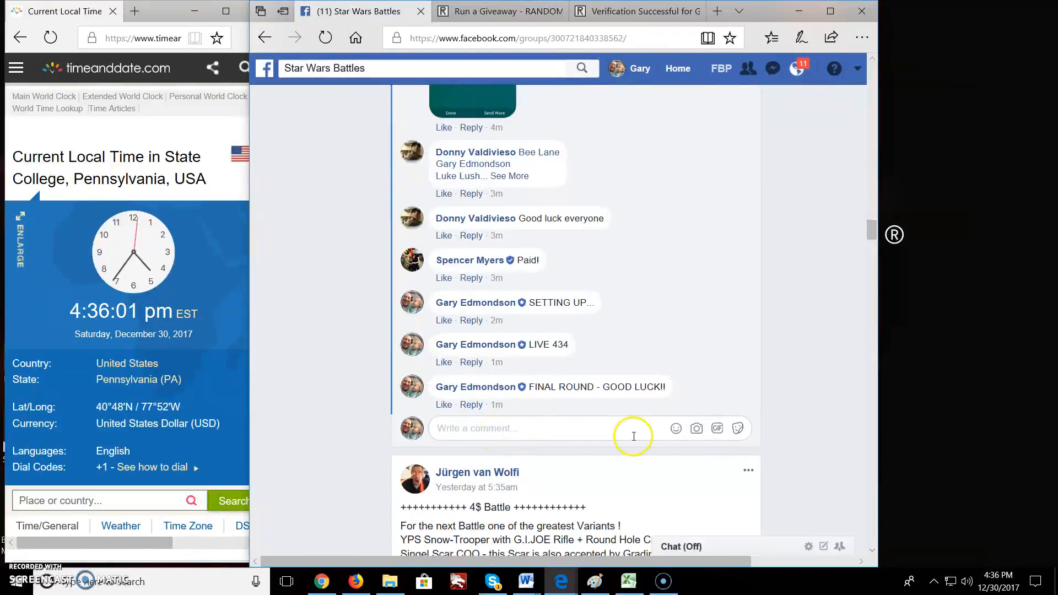
pyautogui.write('DONE 43')
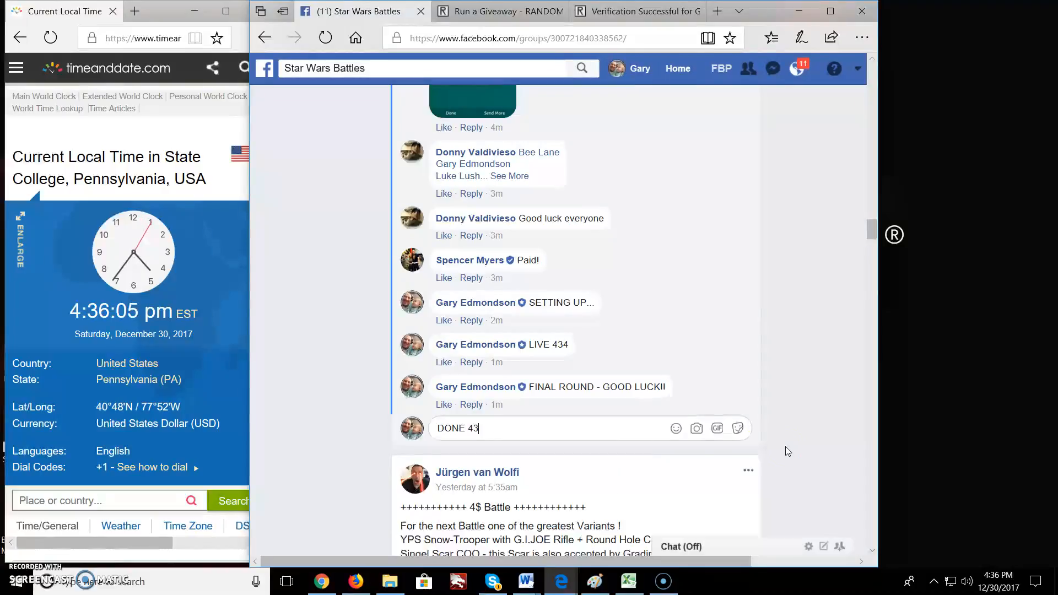
pyautogui.write('6')
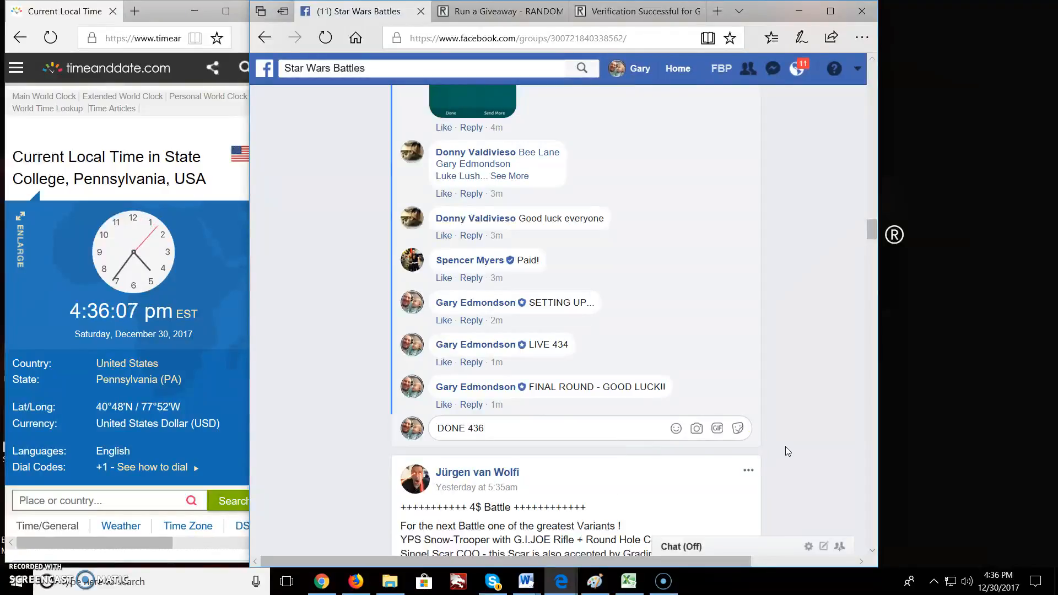